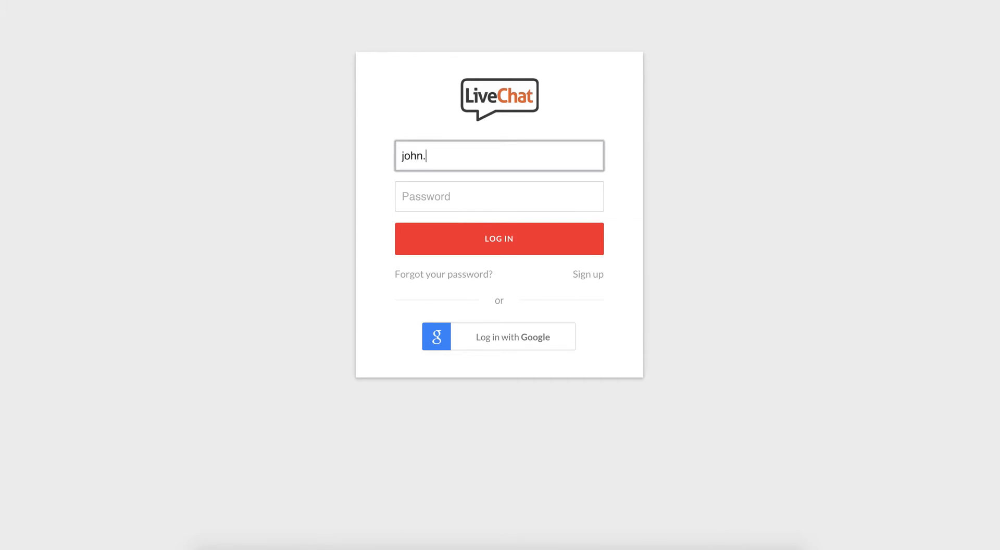
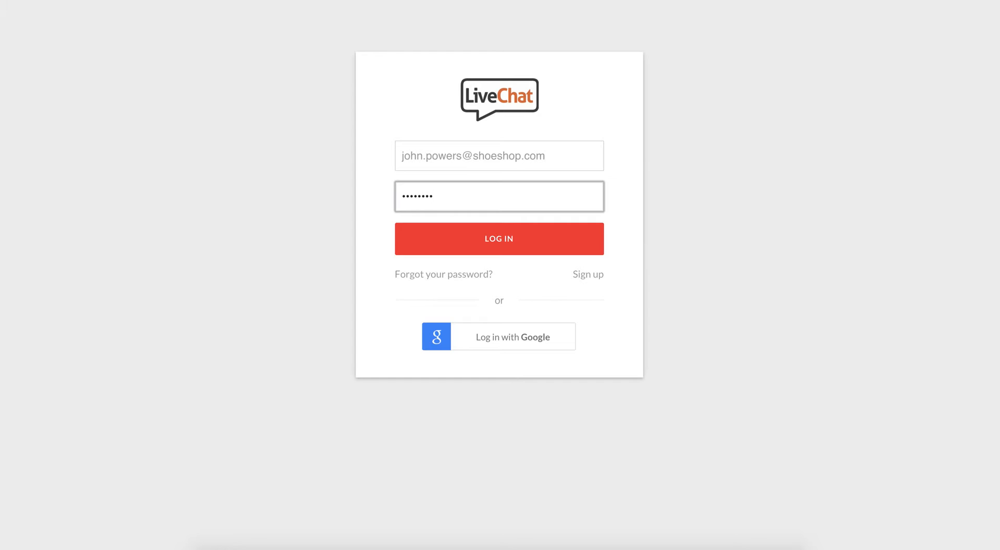
Log in to LiveChat, install the Salesforce app and show its integration panel.
{"action": "left_click", "coordinate": [499, 238]}
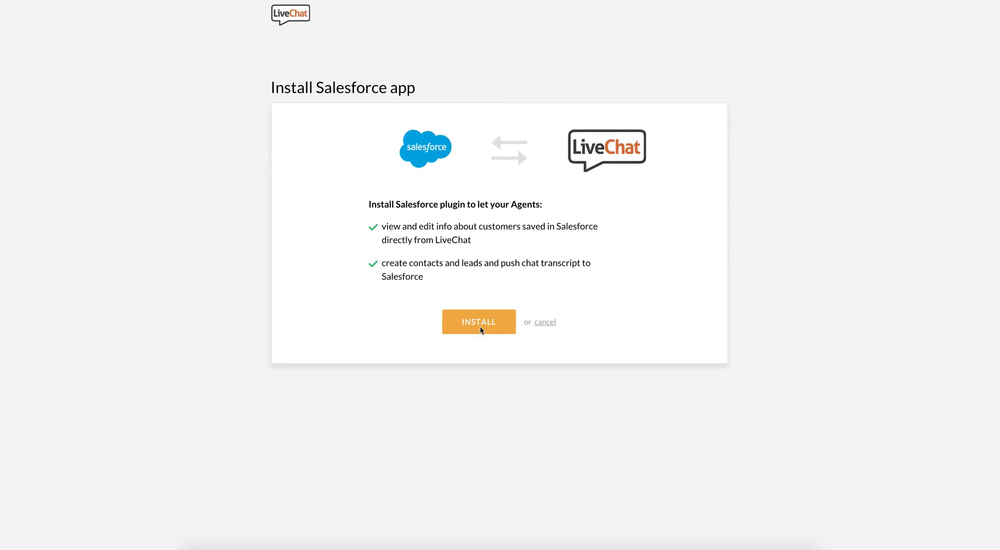
{"action": "left_click", "coordinate": [478, 322]}
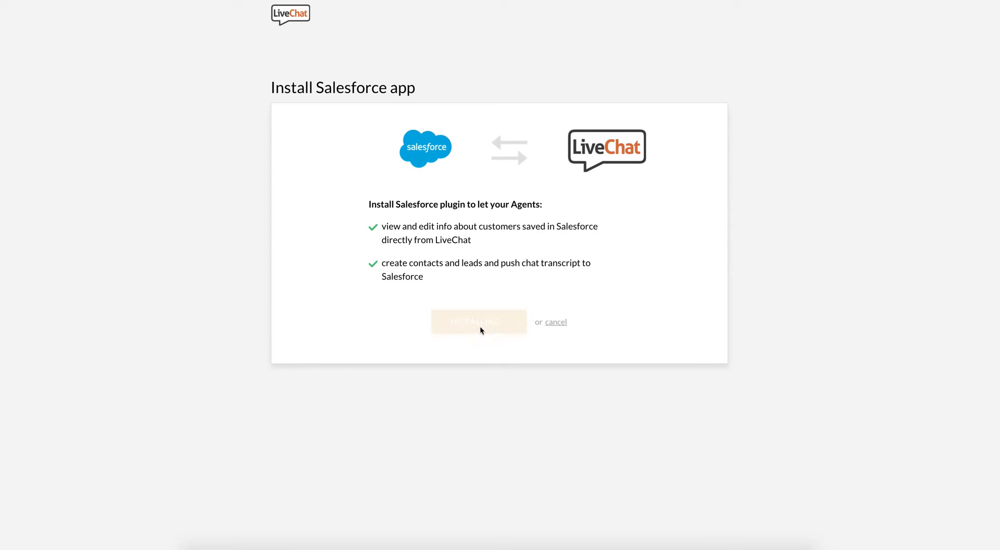
{"action": "left_click", "coordinate": [478, 322]}
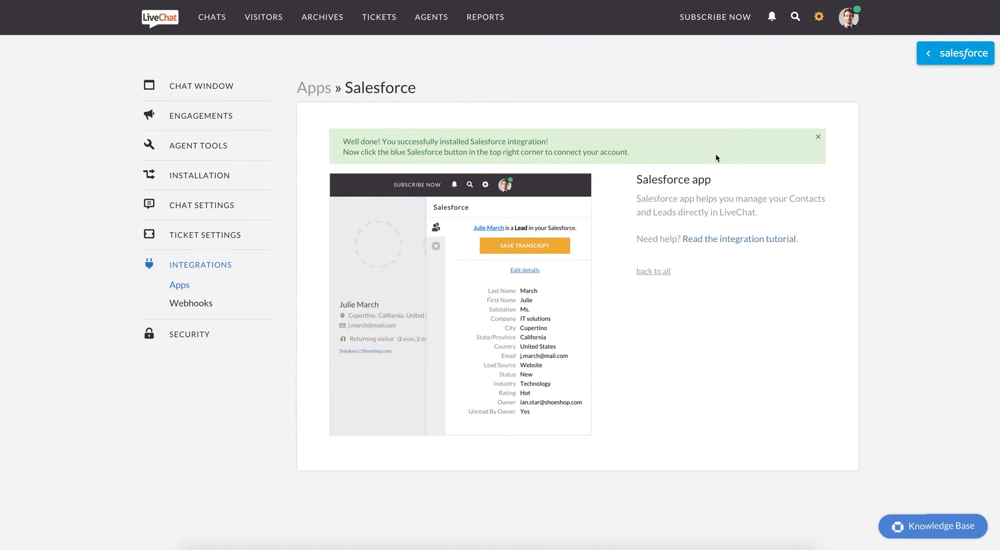
{"action": "left_click", "coordinate": [962, 53]}
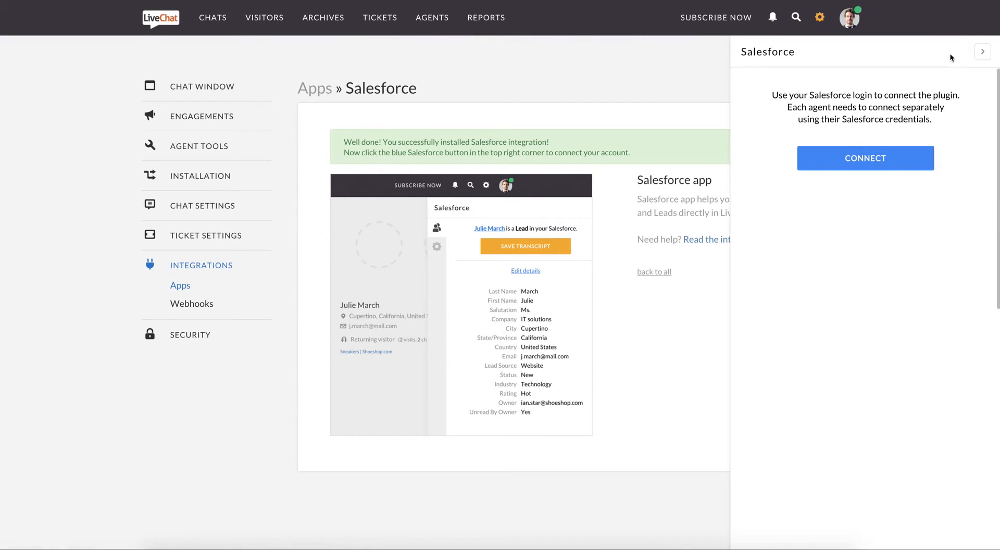
{"action": "left_click", "coordinate": [864, 157]}
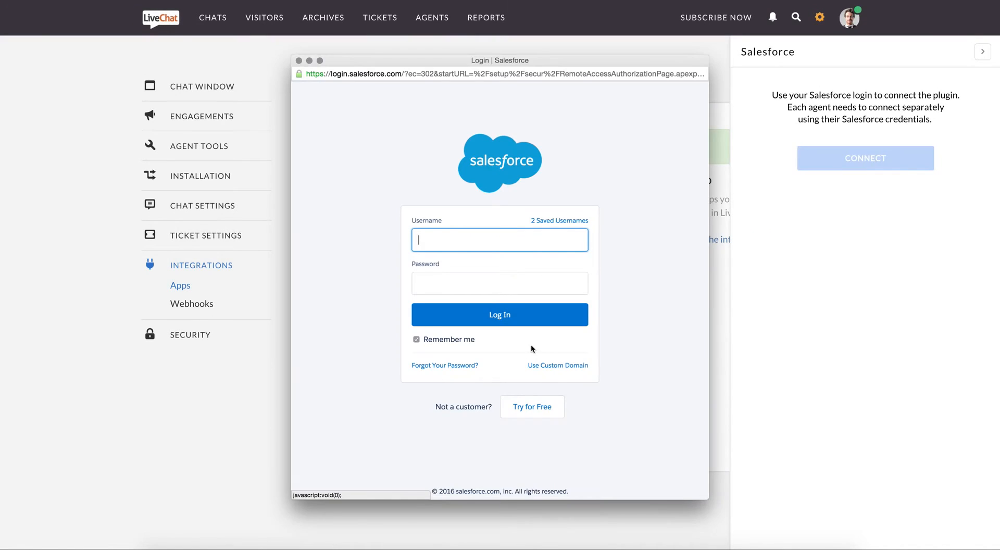
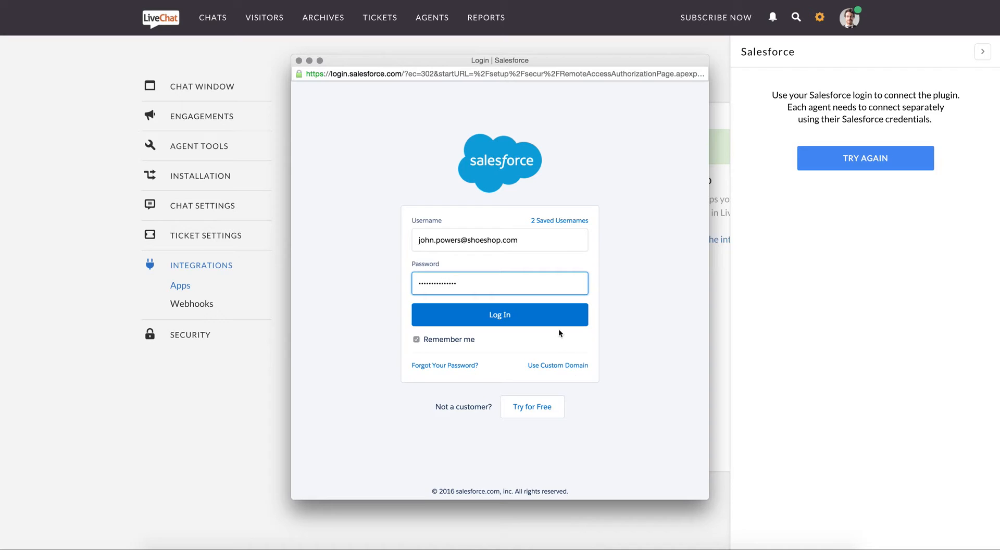
{"action": "left_click", "coordinate": [499, 313]}
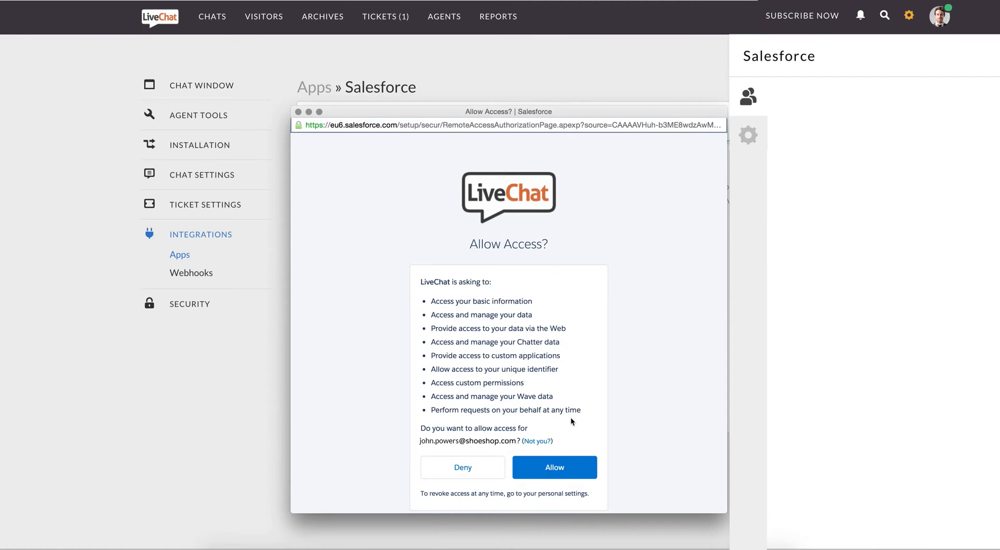
{"action": "left_click", "coordinate": [553, 467]}
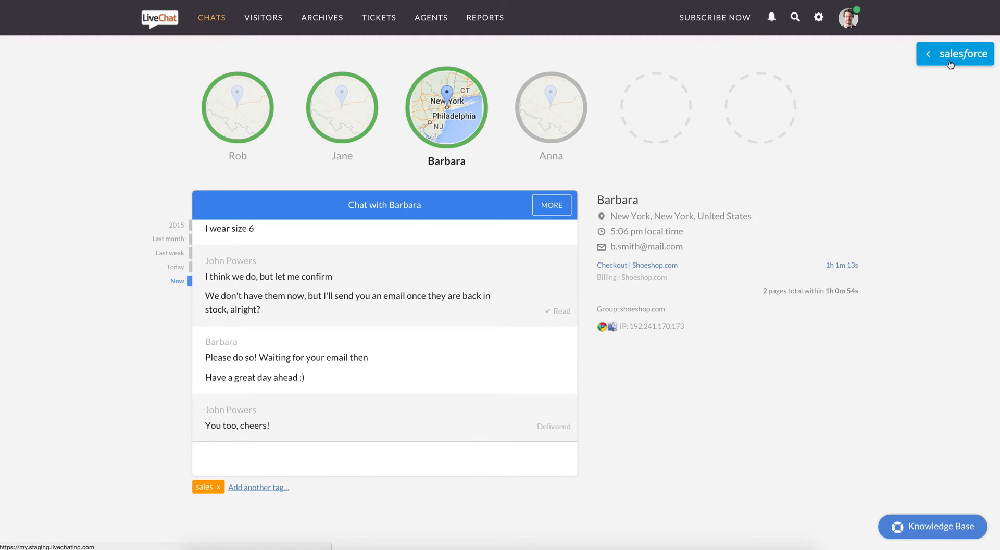
{"action": "left_click", "coordinate": [956, 53]}
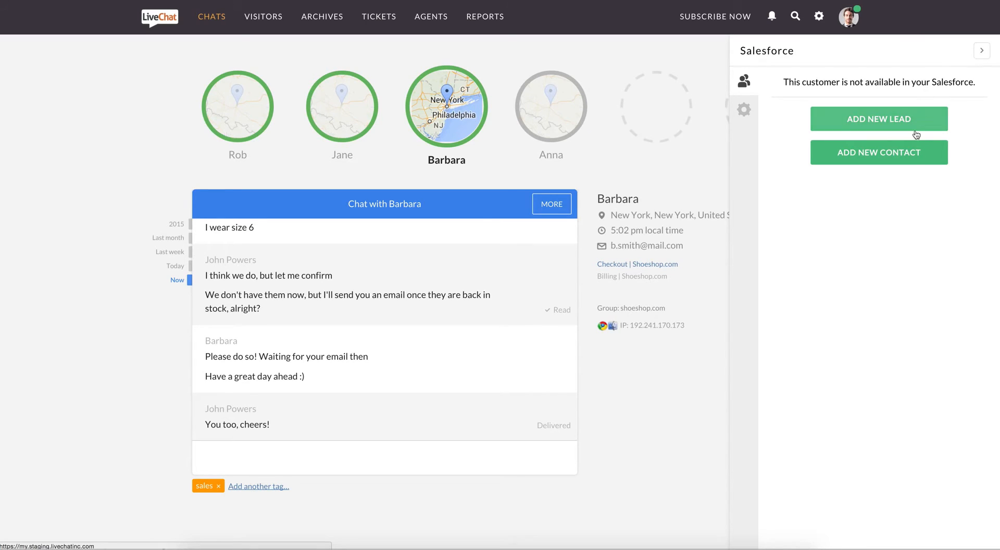
{"action": "left_click", "coordinate": [879, 152]}
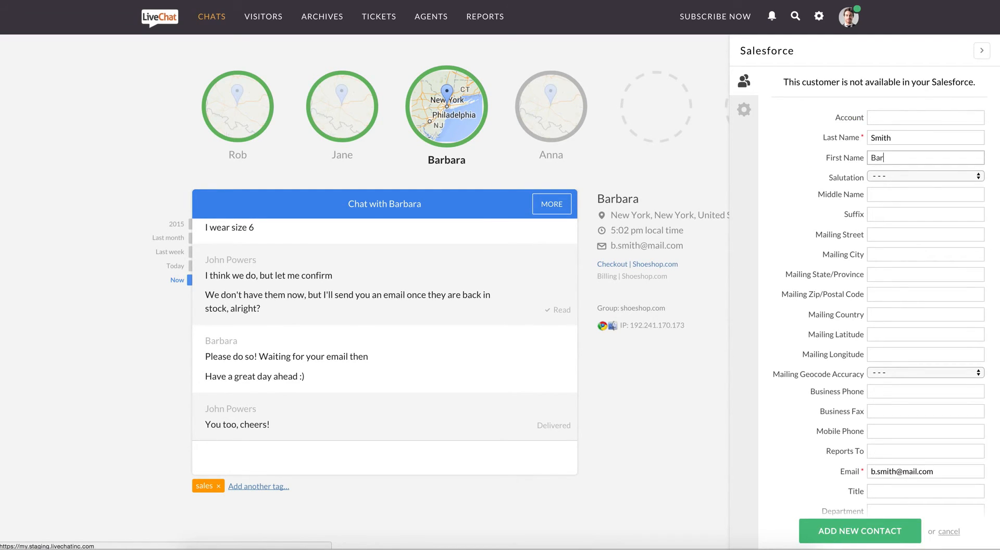
{"action": "left_click", "coordinate": [924, 177]}
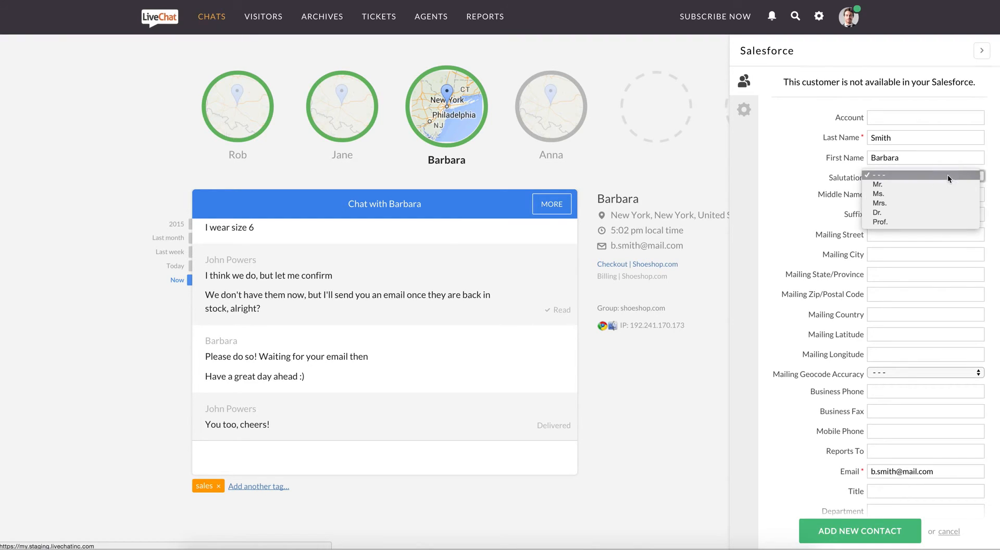
{"action": "left_click", "coordinate": [877, 193]}
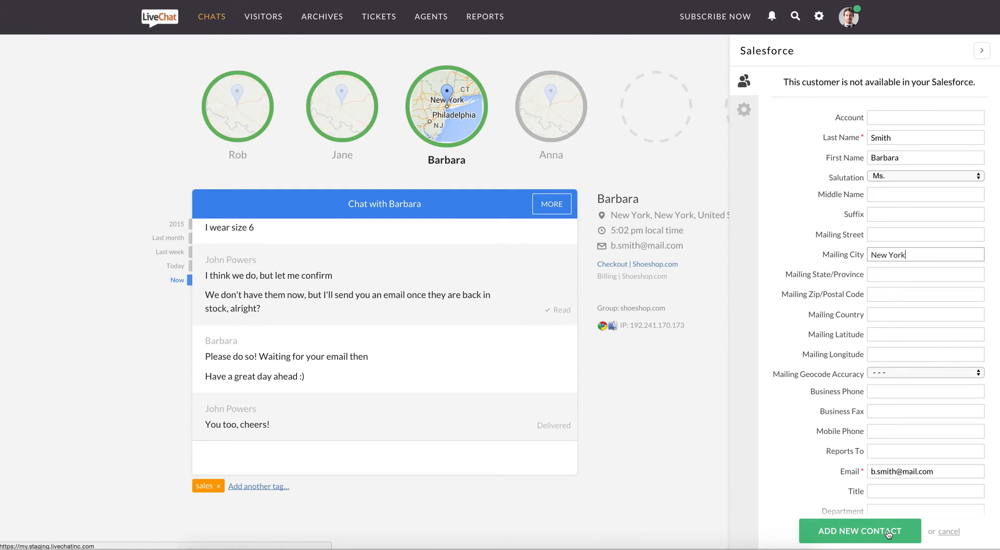
{"action": "left_click", "coordinate": [859, 531]}
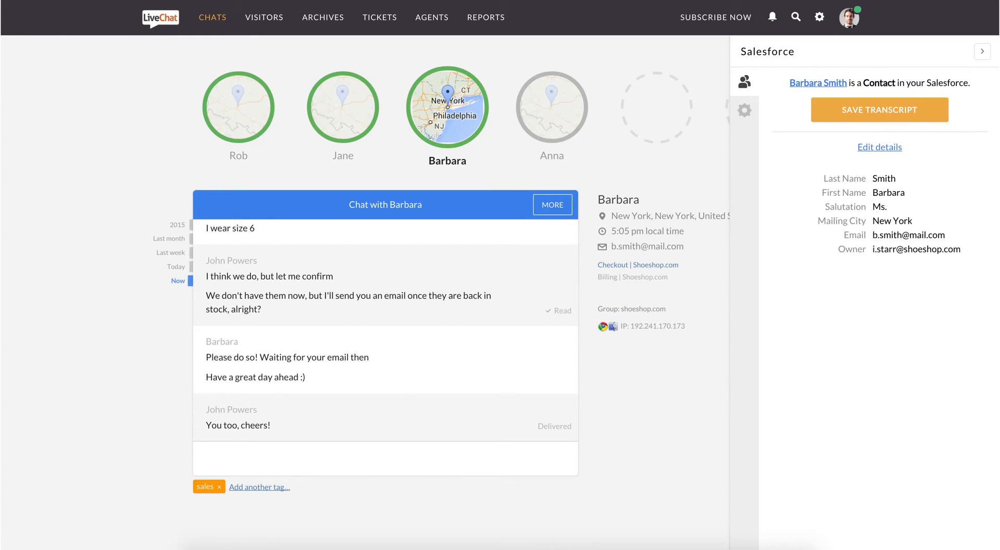
Check the checkout-page visitor's Salesforce record from the Visitors list, then return to chats.
{"action": "left_click", "coordinate": [264, 18]}
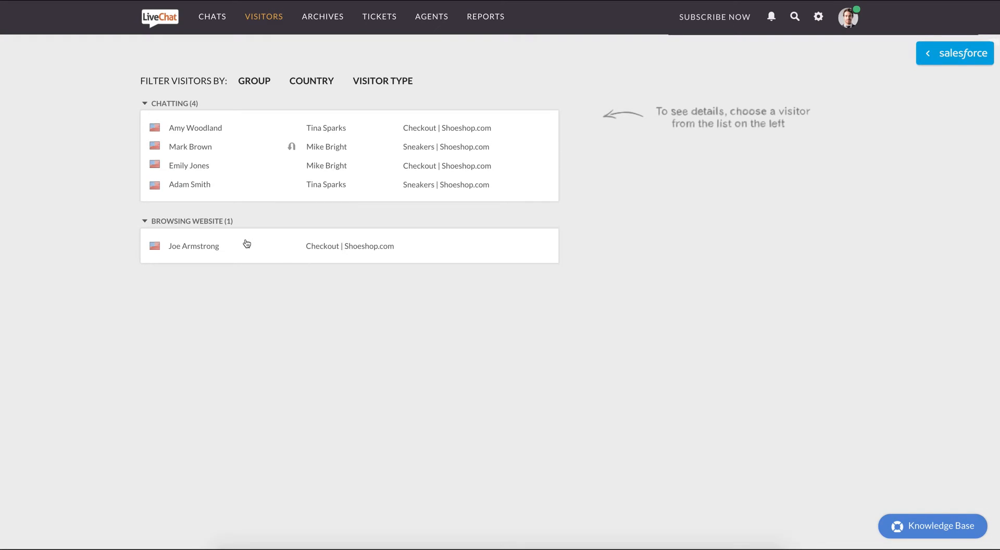
{"action": "left_click", "coordinate": [194, 246]}
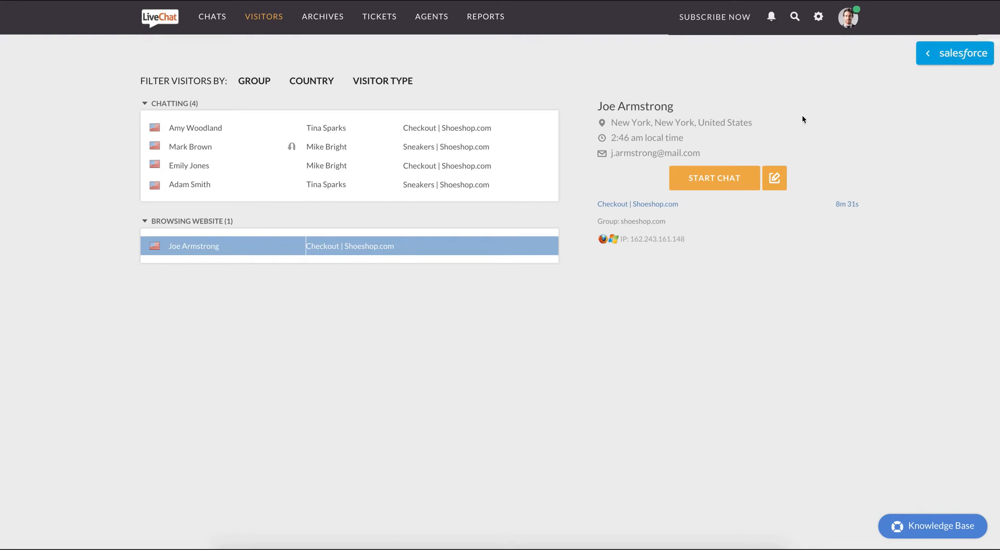
{"action": "left_click", "coordinate": [955, 54]}
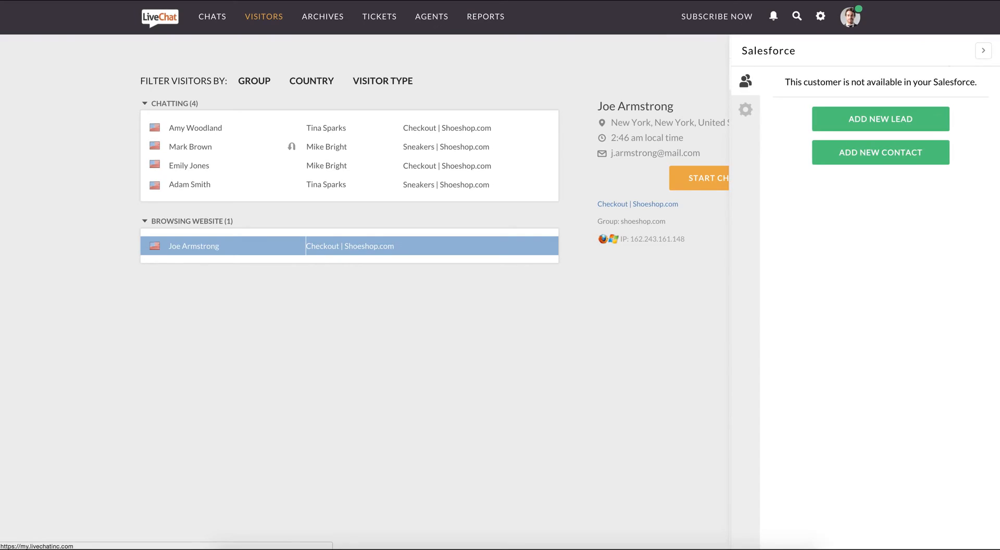
{"action": "left_click", "coordinate": [211, 16]}
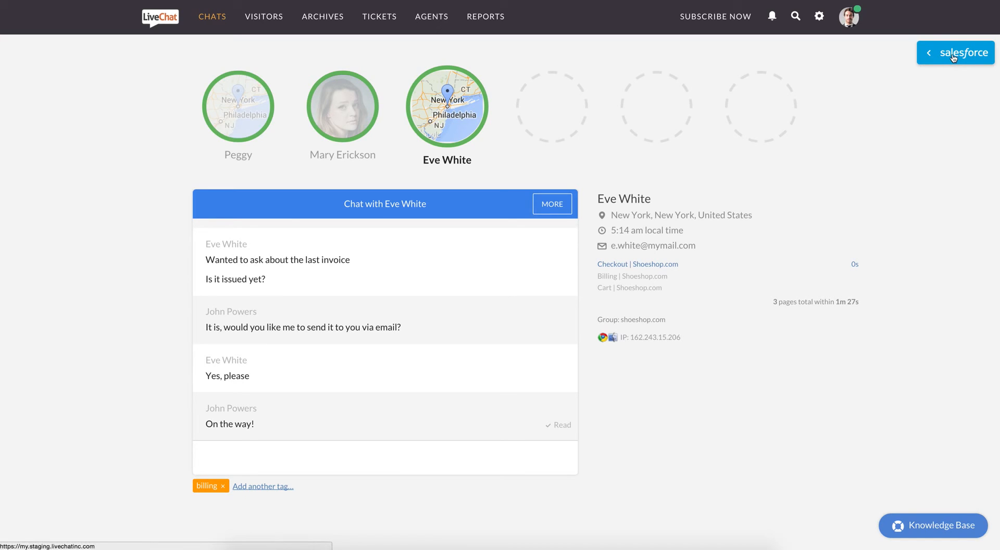
{"action": "left_click", "coordinate": [955, 52]}
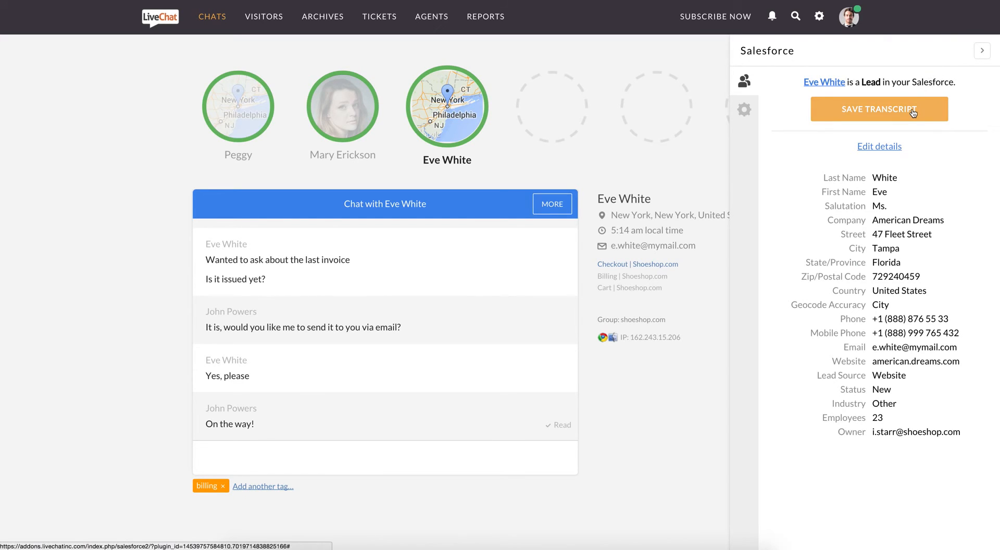
{"action": "left_click", "coordinate": [879, 109]}
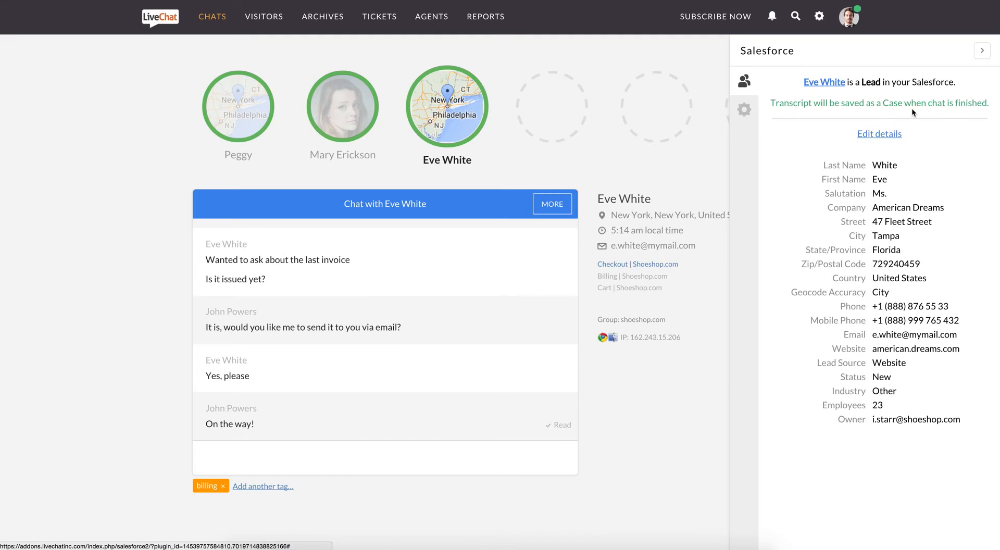
{"action": "left_click", "coordinate": [982, 50]}
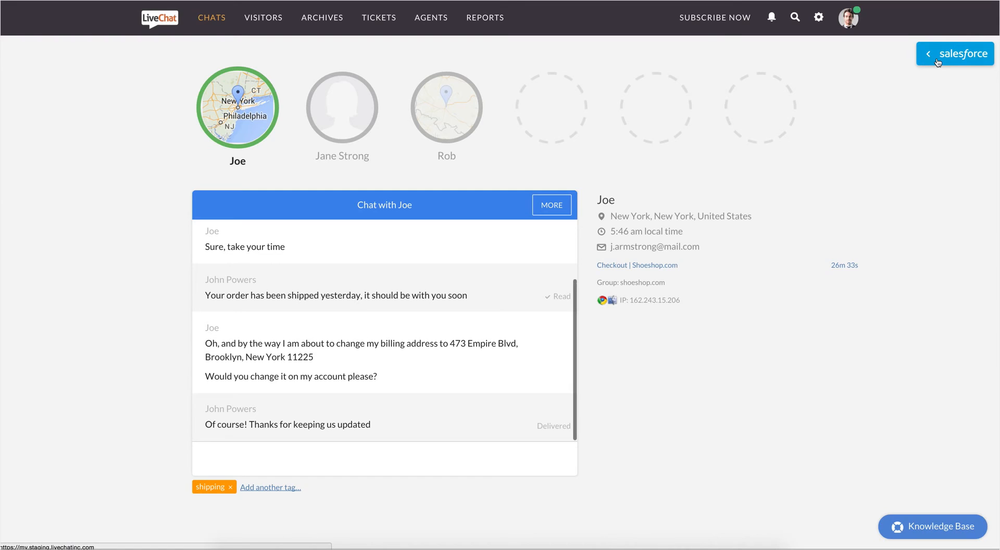
{"action": "left_click", "coordinate": [955, 53]}
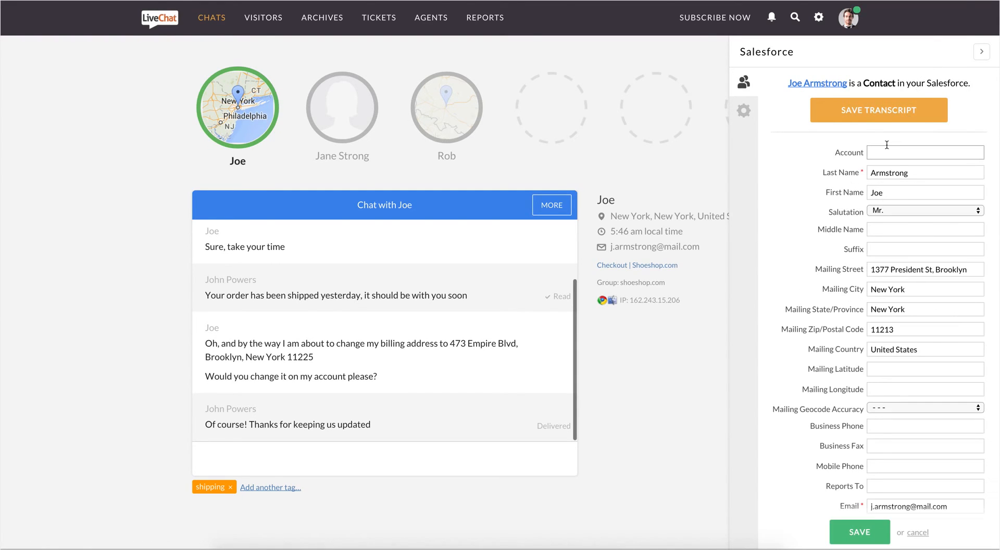
{"action": "mouse_move", "coordinate": [514, 342]}
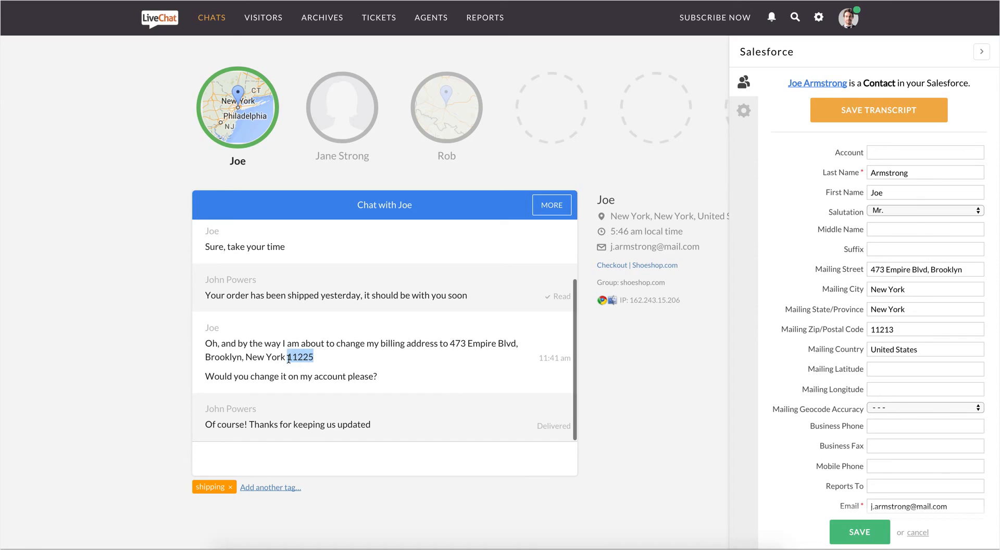
{"action": "triple_click", "coordinate": [925, 329]}
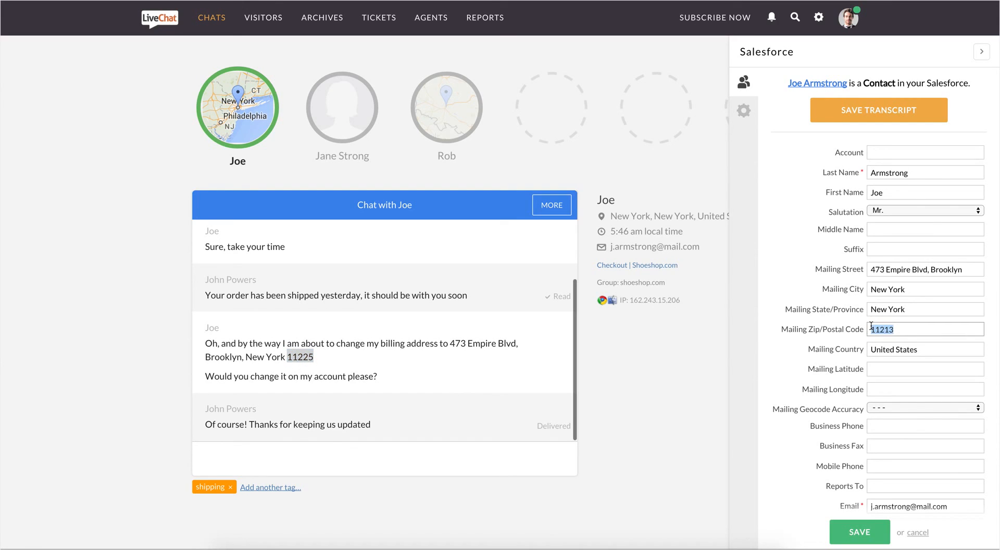
{"action": "left_click", "coordinate": [858, 531]}
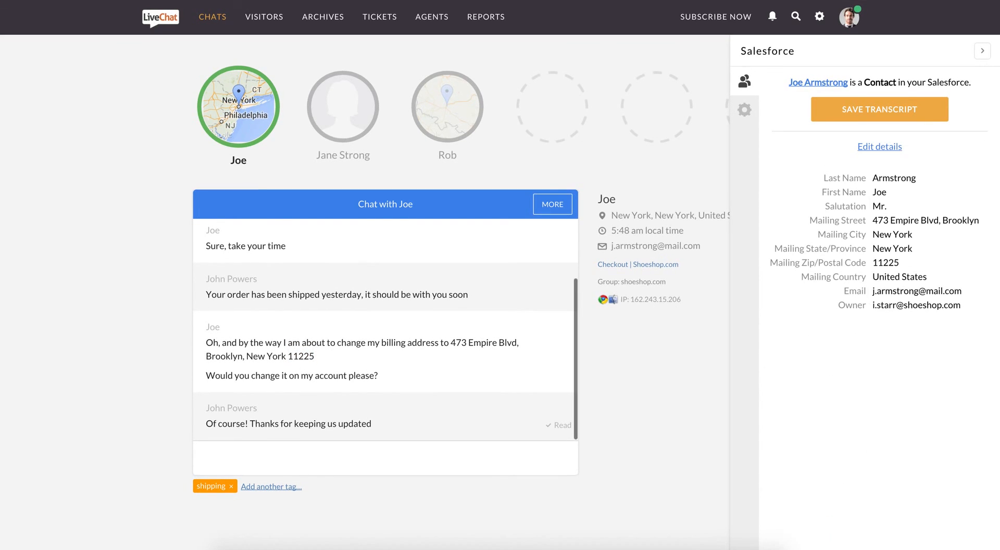